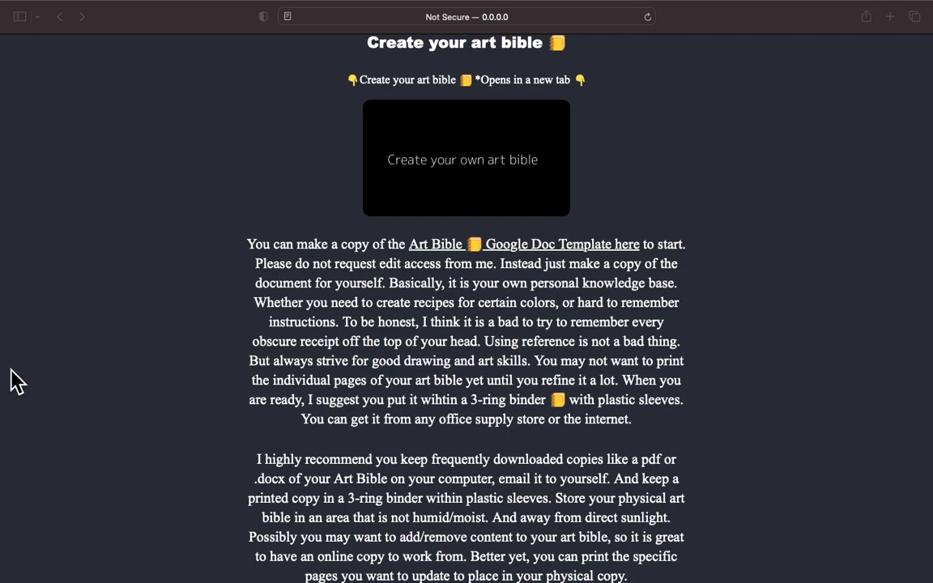
mouse_move(834, 152)
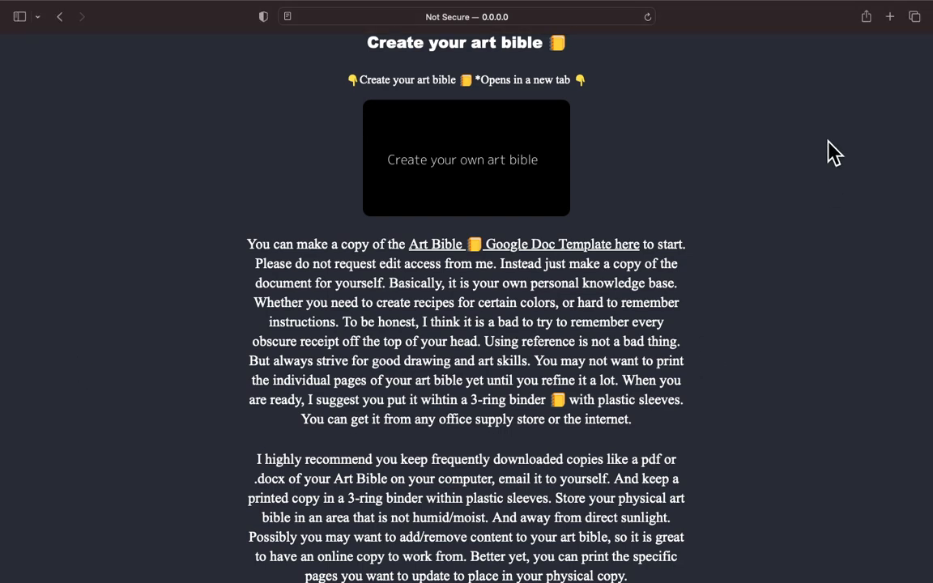
mouse_move(421, 172)
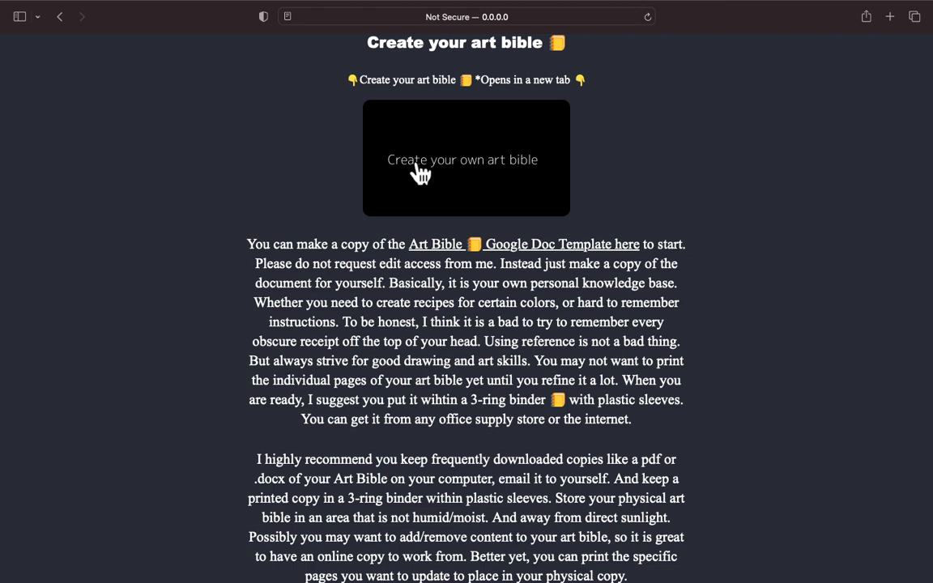
mouse_move(654, 154)
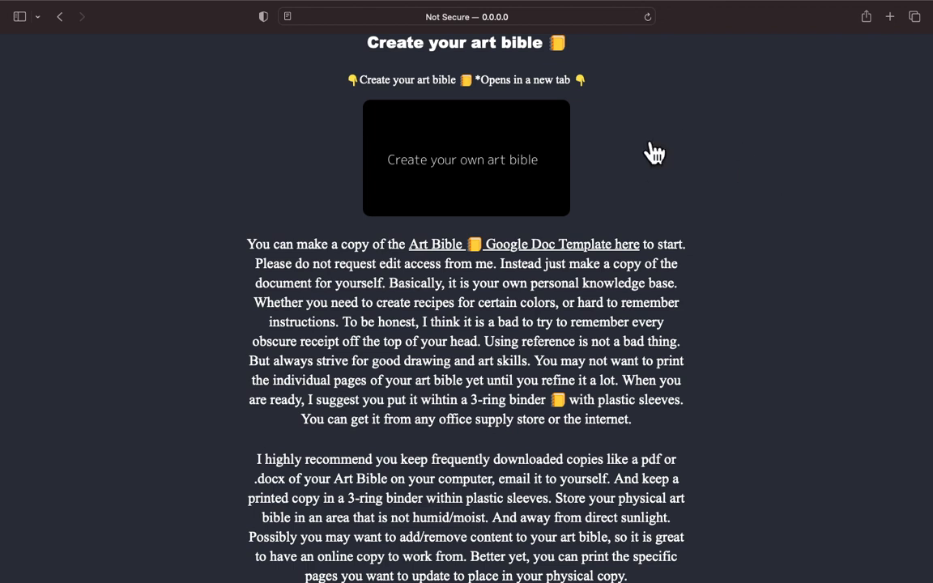
mouse_move(666, 155)
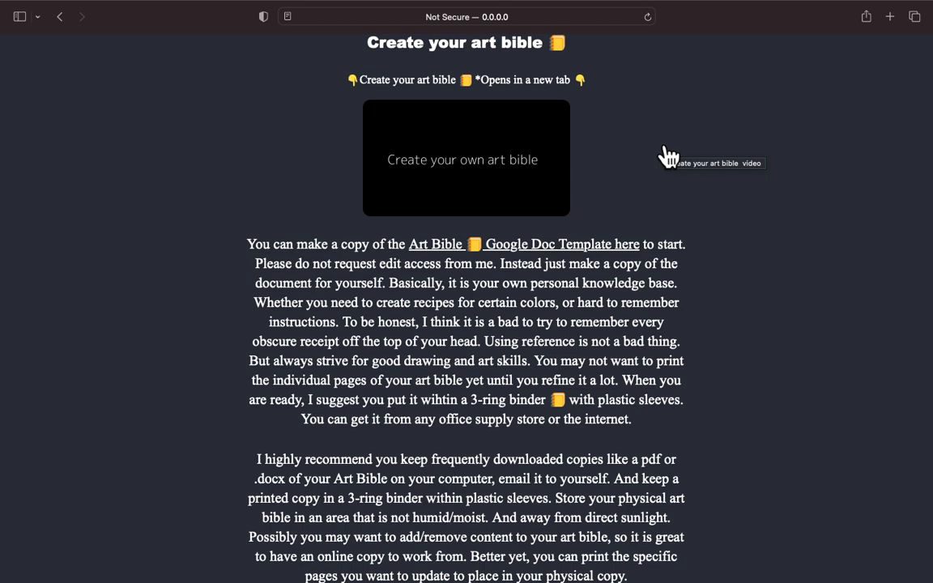
mouse_move(654, 216)
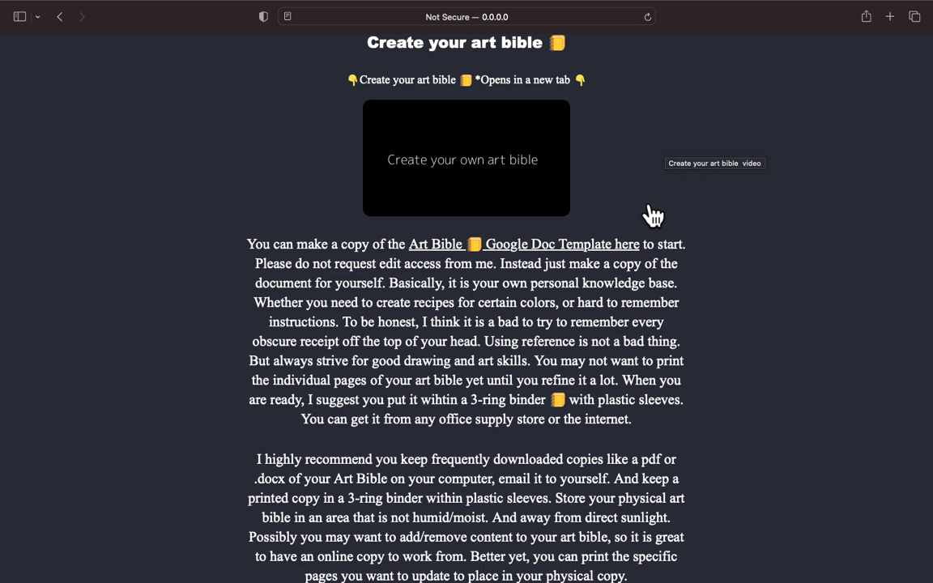
mouse_move(372, 192)
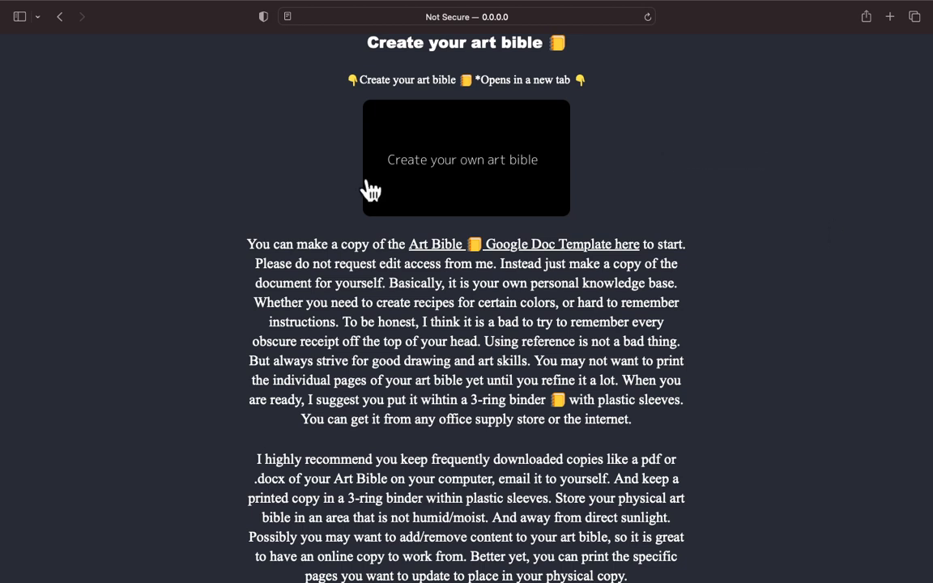
mouse_move(564, 170)
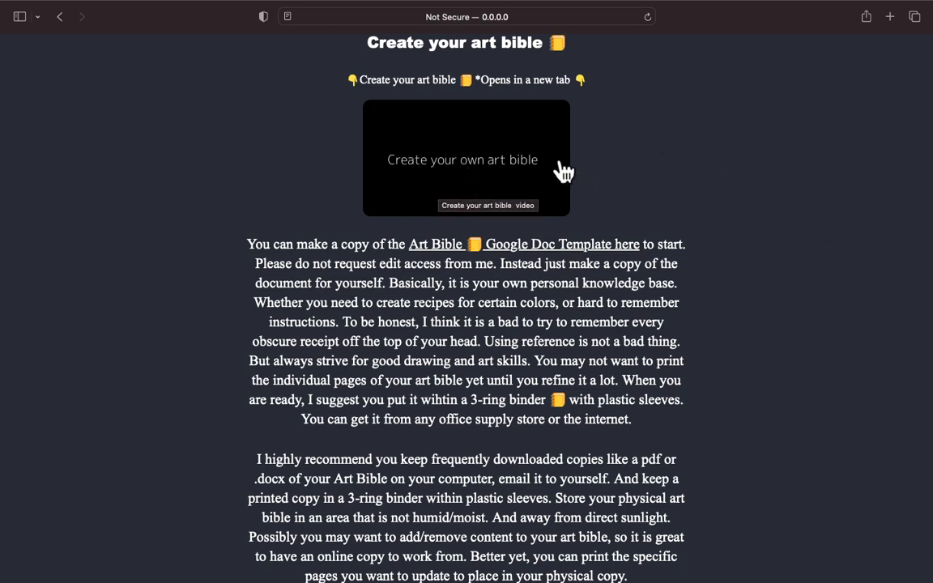
mouse_move(518, 186)
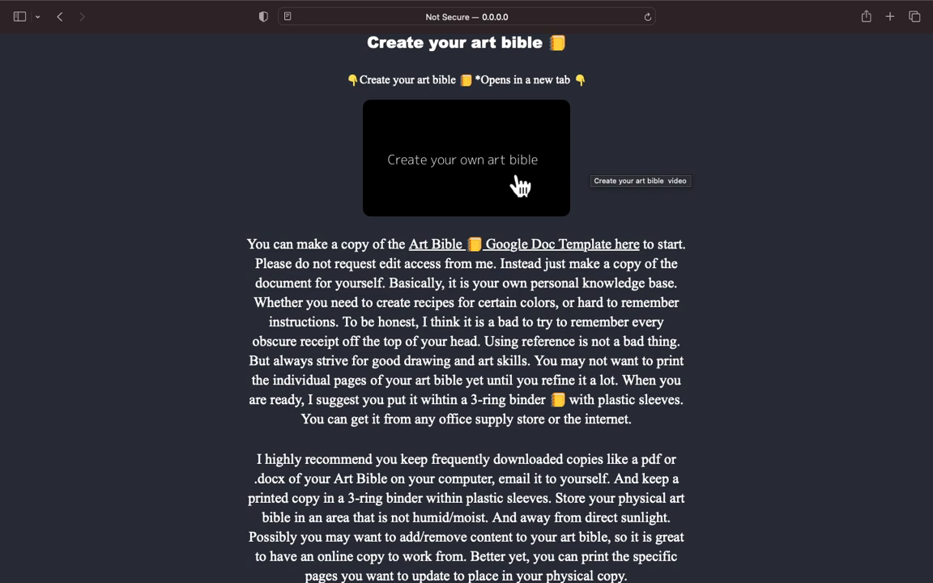
mouse_move(731, 204)
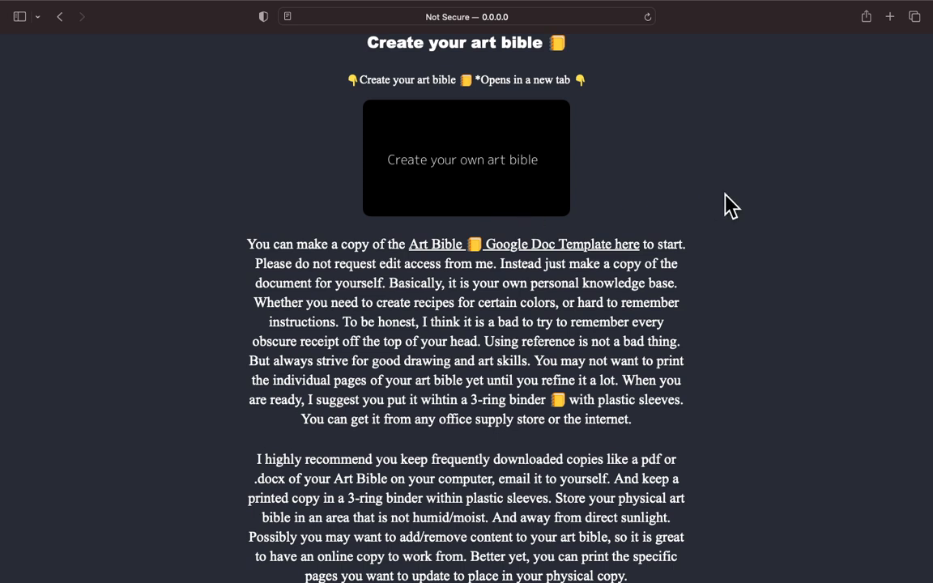
mouse_move(535, 257)
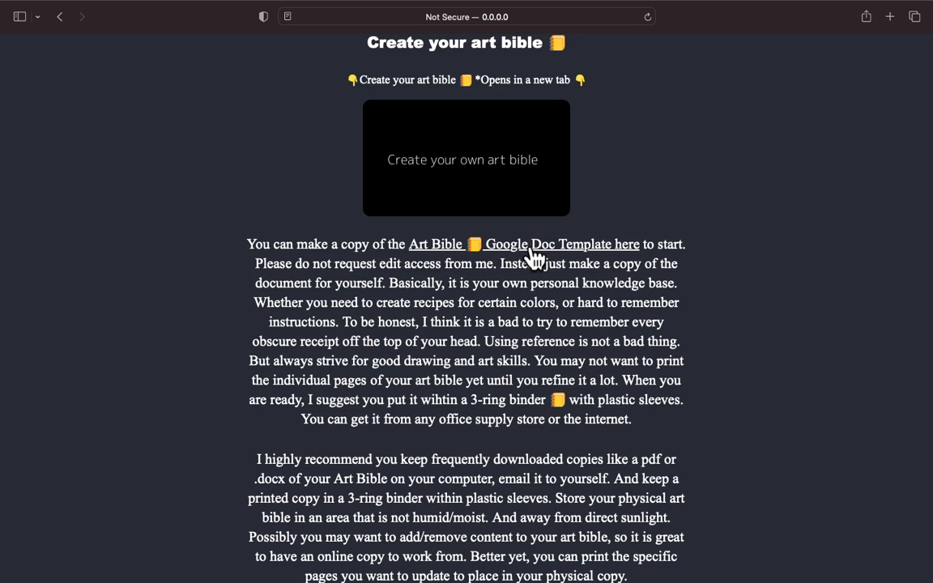
Open the Art Bible Template from its link and show its Table of Contents page with the outline.
click(562, 243)
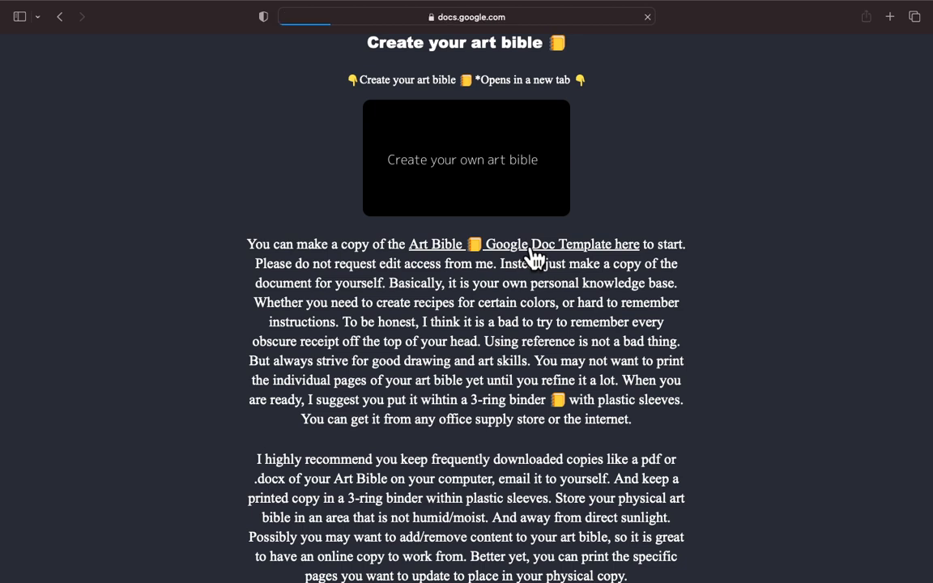
click(561, 243)
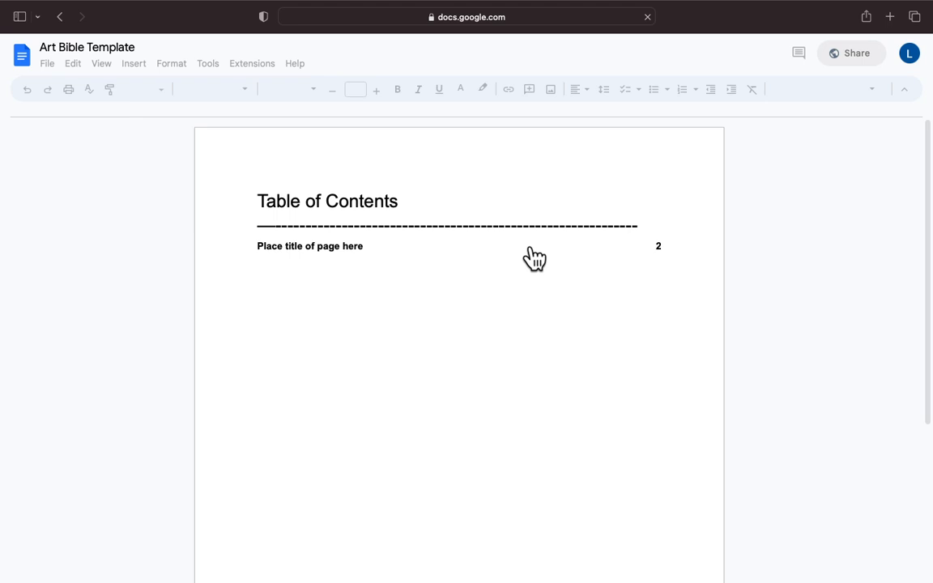
click(259, 201)
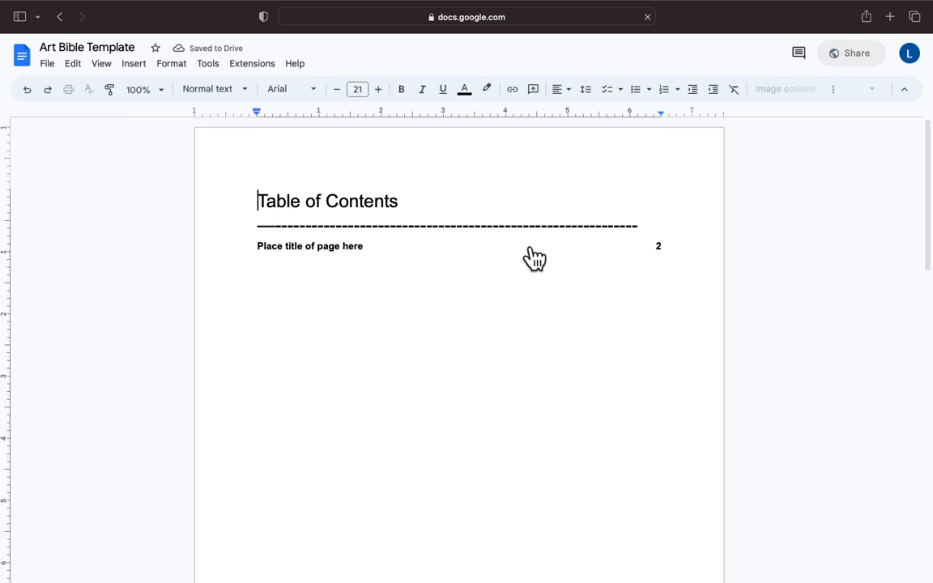
click(22, 55)
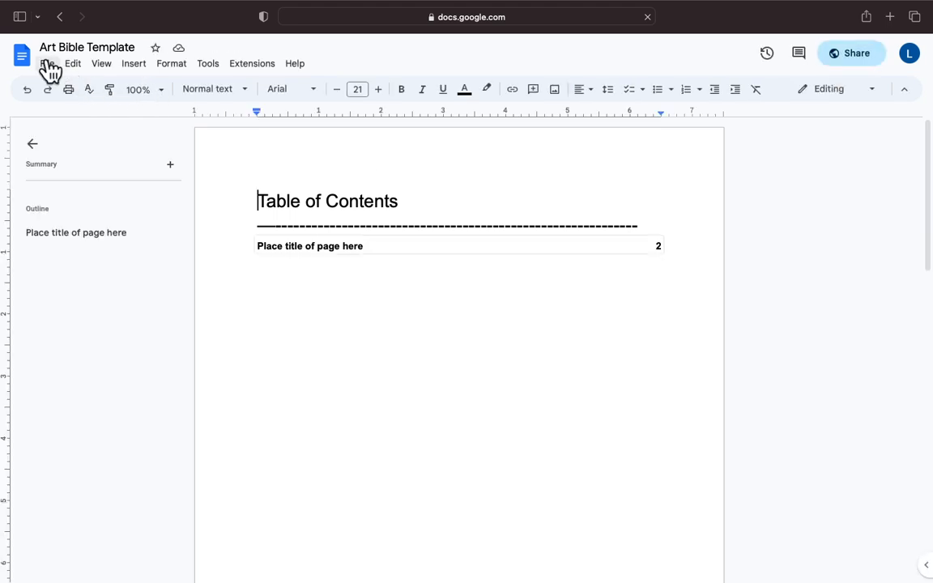
click(47, 63)
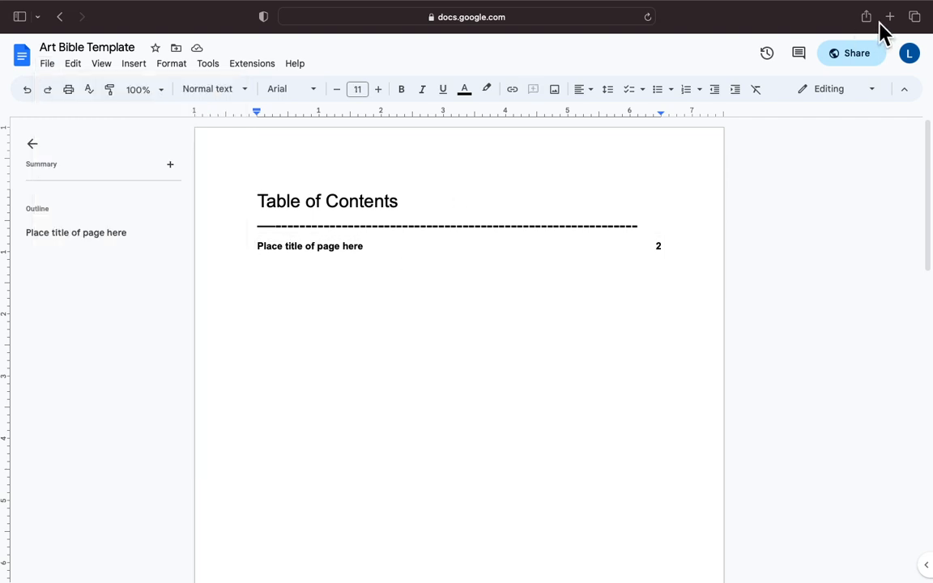
mouse_move(849, 113)
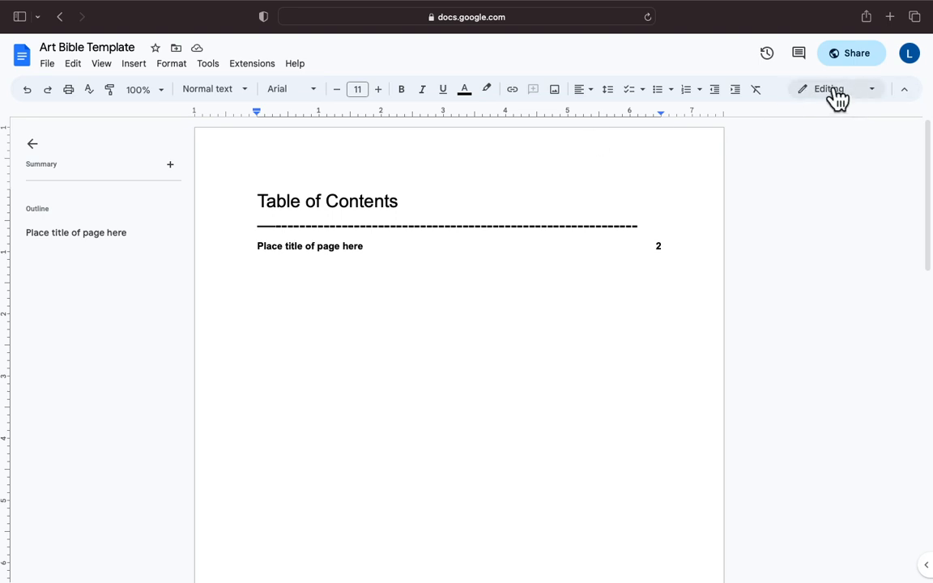
mouse_move(575, 159)
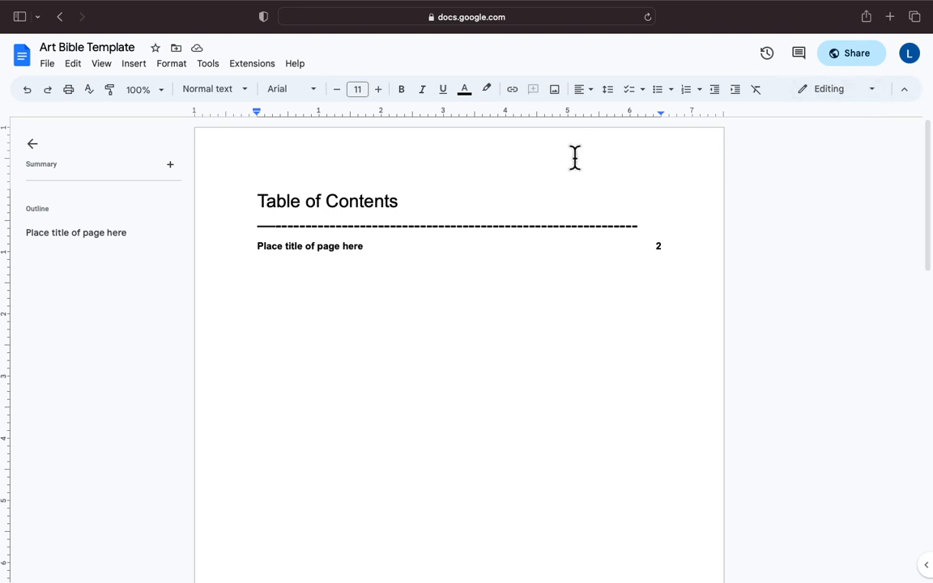
mouse_move(398, 186)
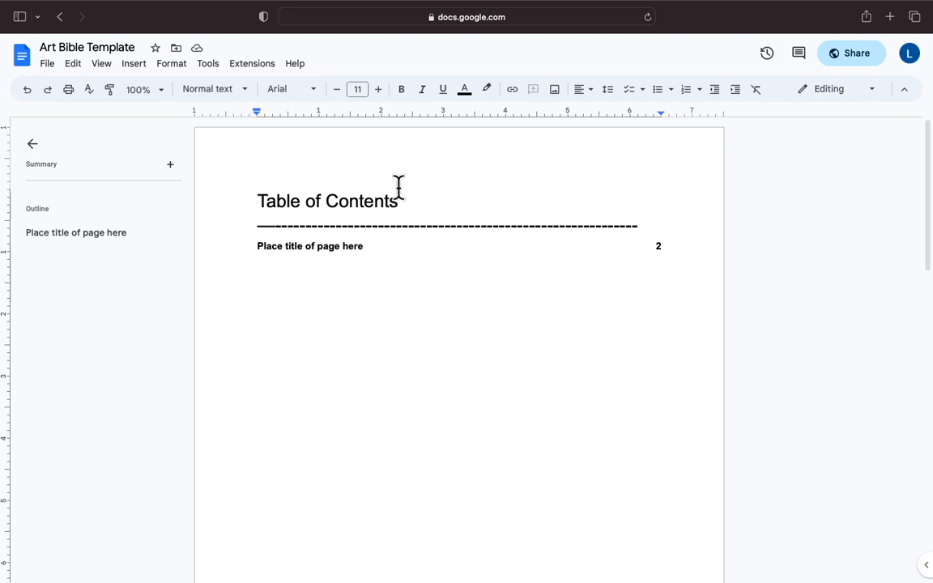
mouse_move(380, 257)
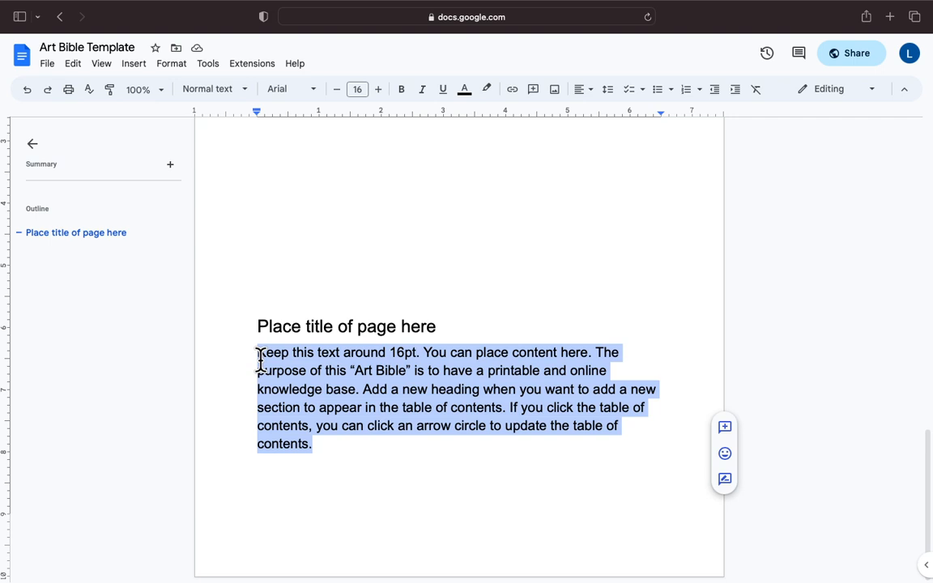
Place the insertion point at the end of the title page's placeholder paragraph for a new line.
click(331, 381)
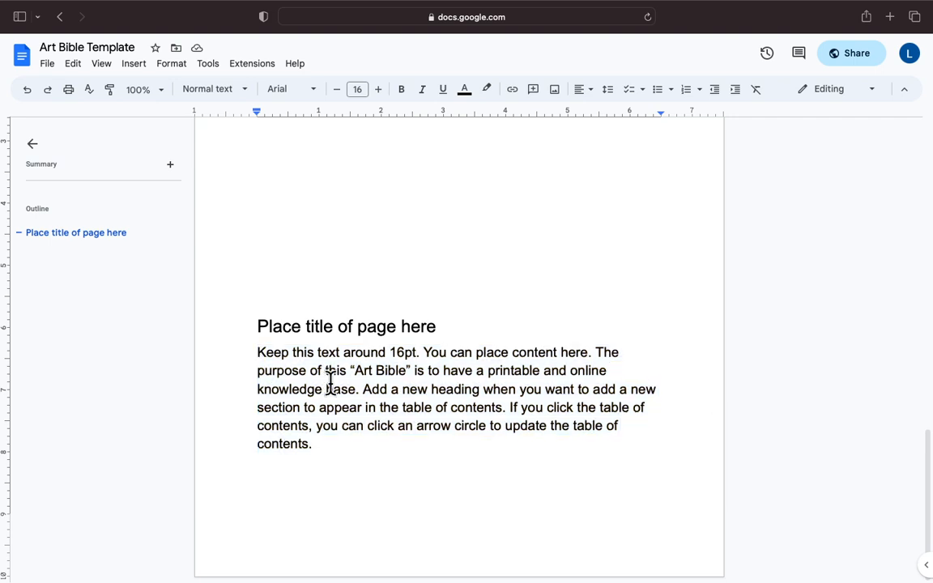
click(348, 327)
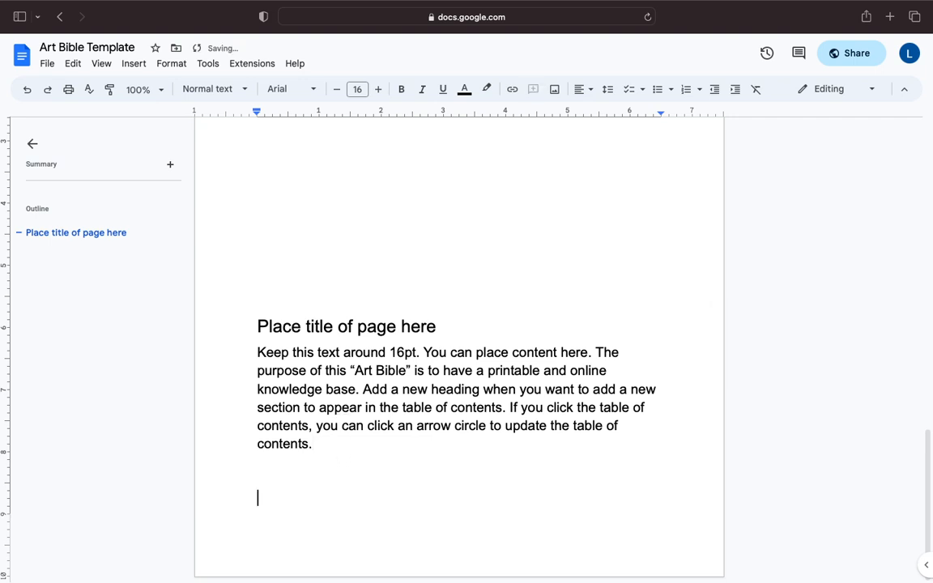
Add 'This is another title of a page' and style it as Heading 1.
text(This is)
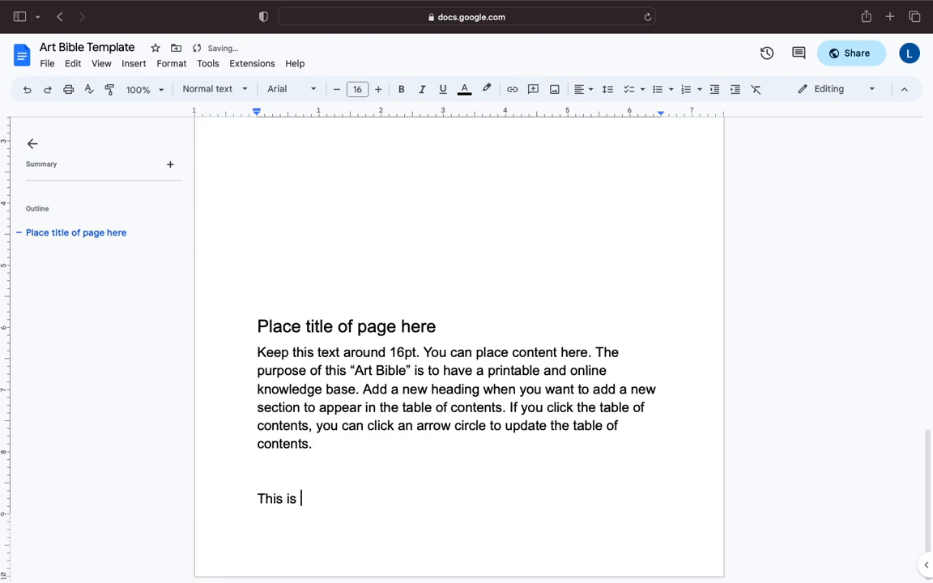
text(another title of a page)
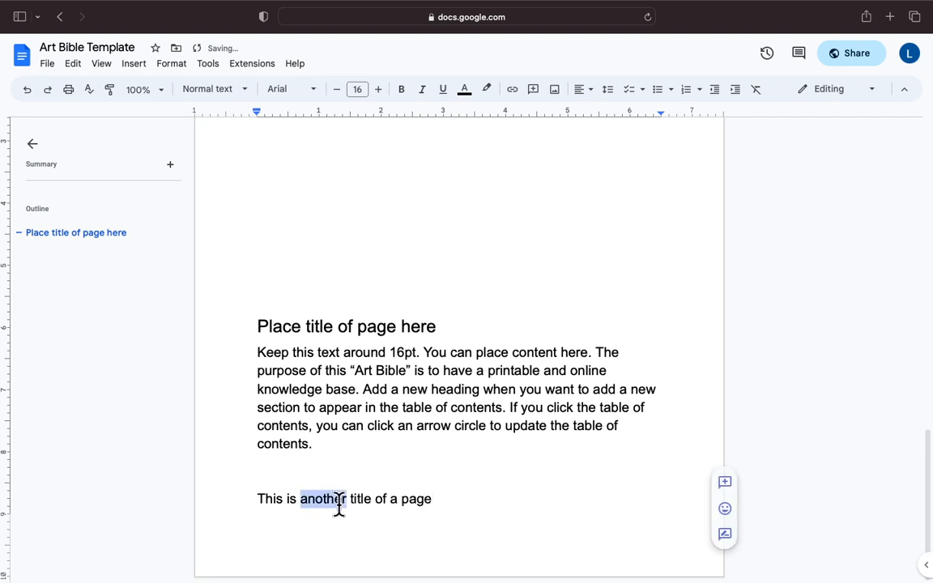
triple_click(343, 499)
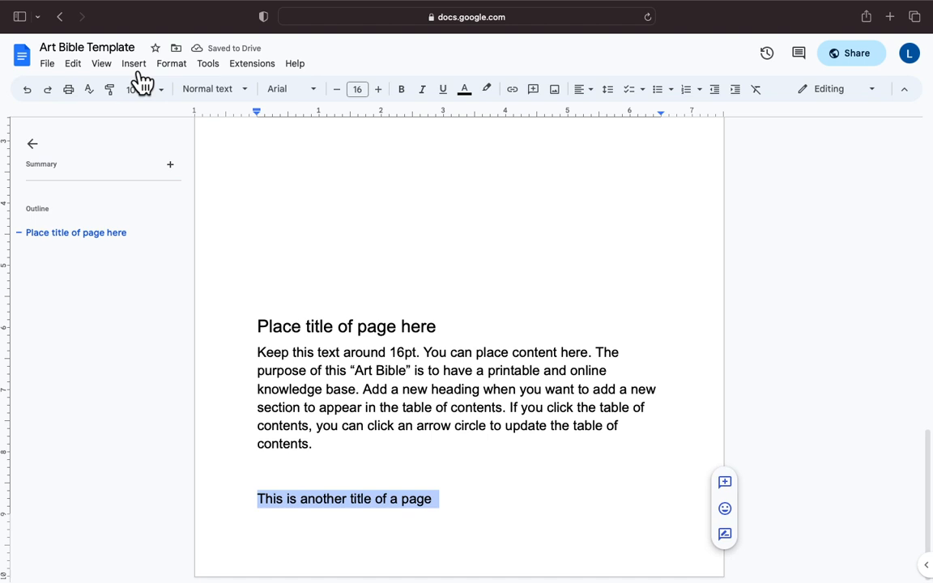
click(207, 88)
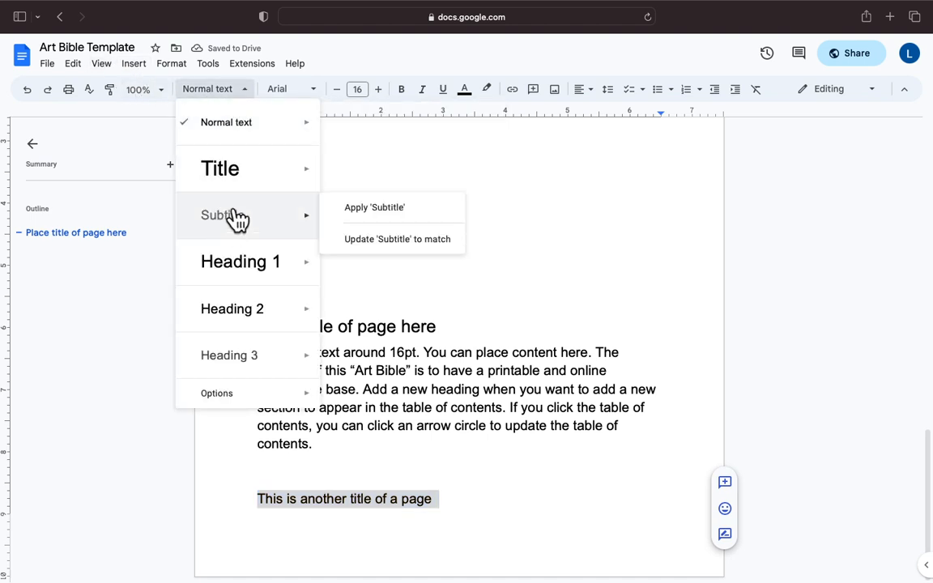
click(239, 262)
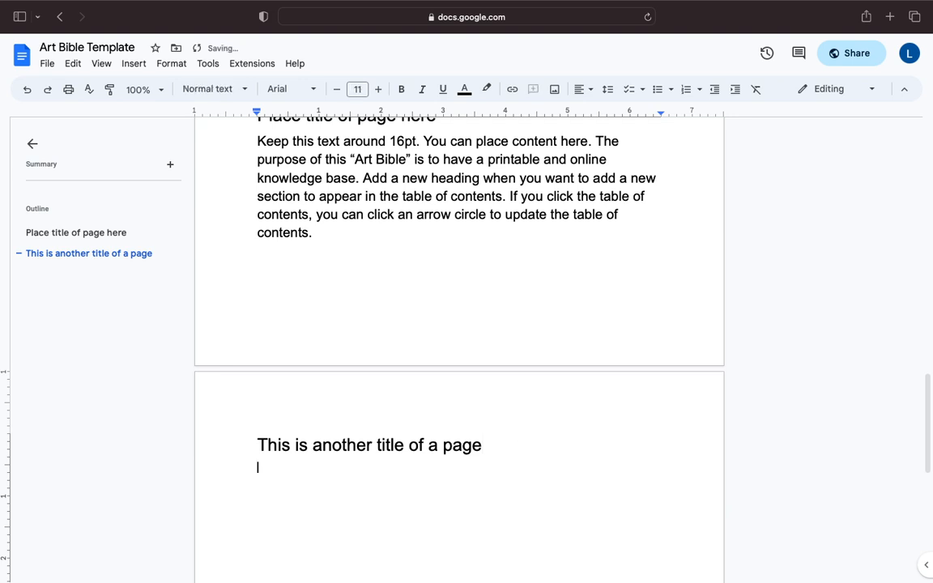
Add the body line 'Some other text here' under the heading and return to the Table of Contents.
text(Some other)
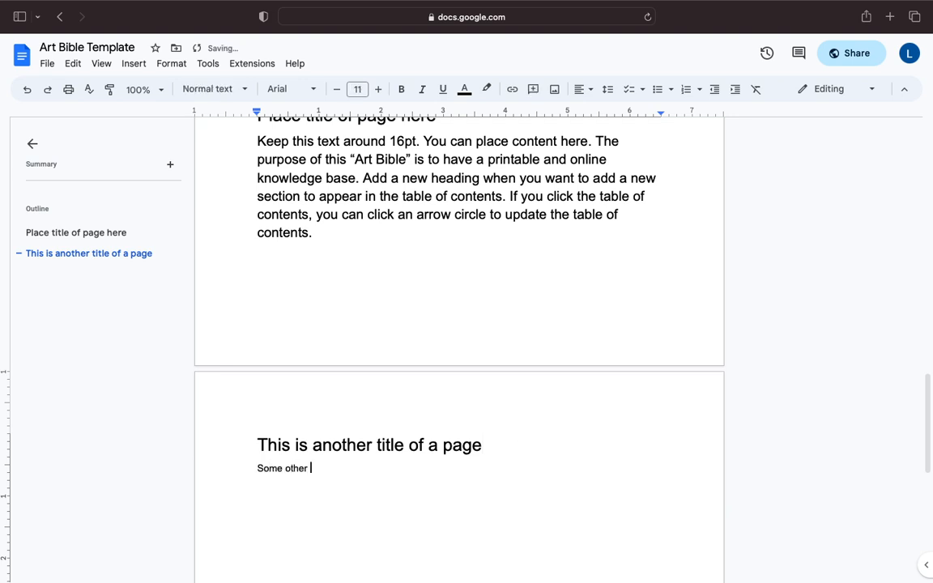
text(text here)
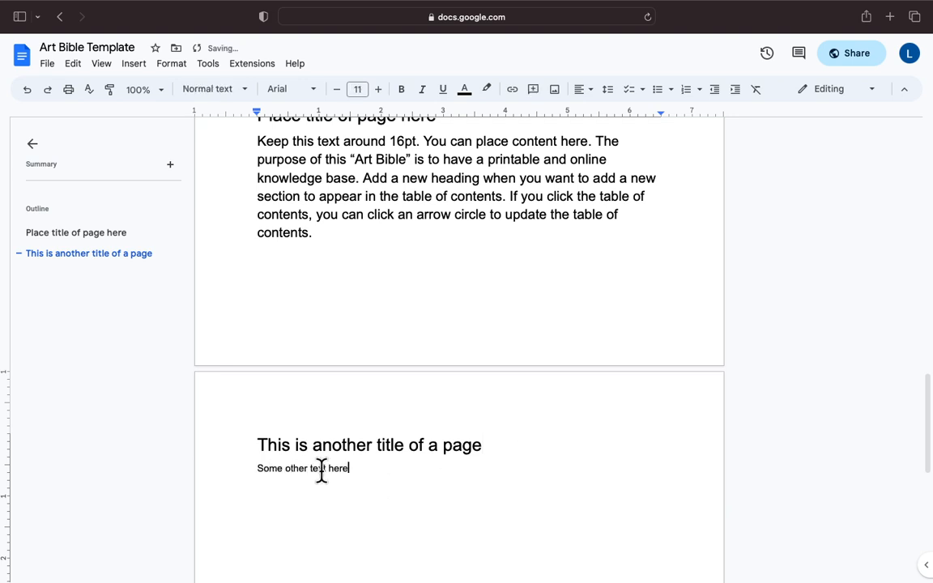
click(379, 89)
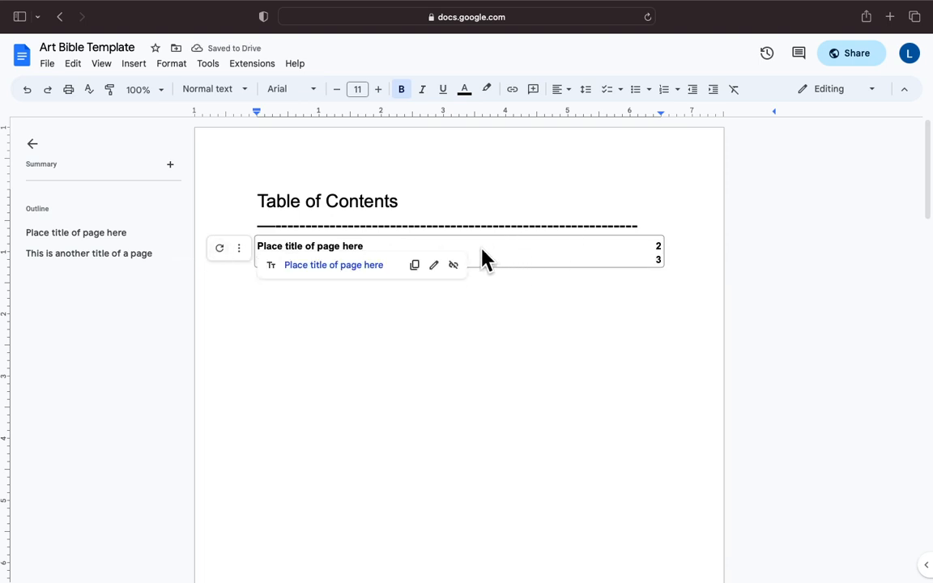
Refresh the table of contents so 'This is another title of a page' is listed on page 3.
click(508, 269)
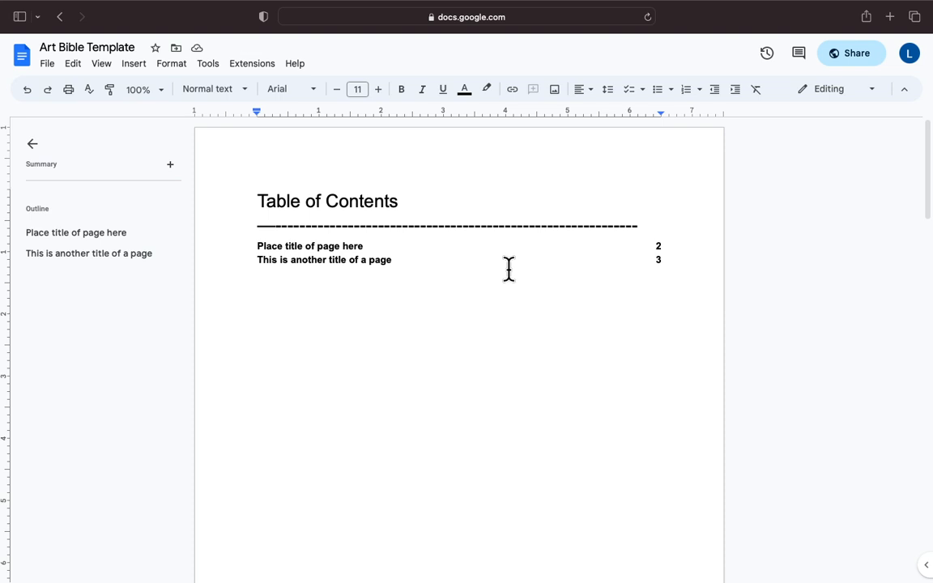
mouse_move(654, 258)
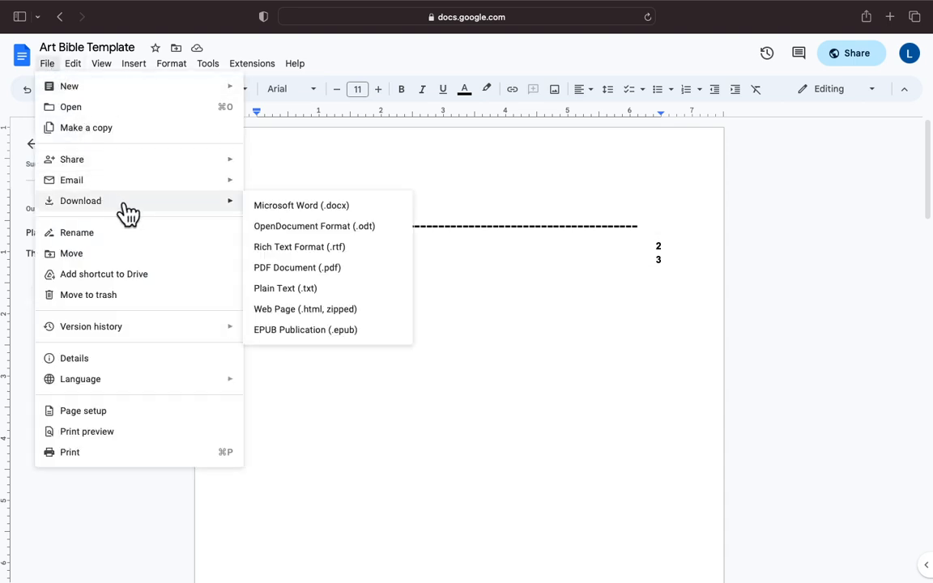
mouse_move(324, 289)
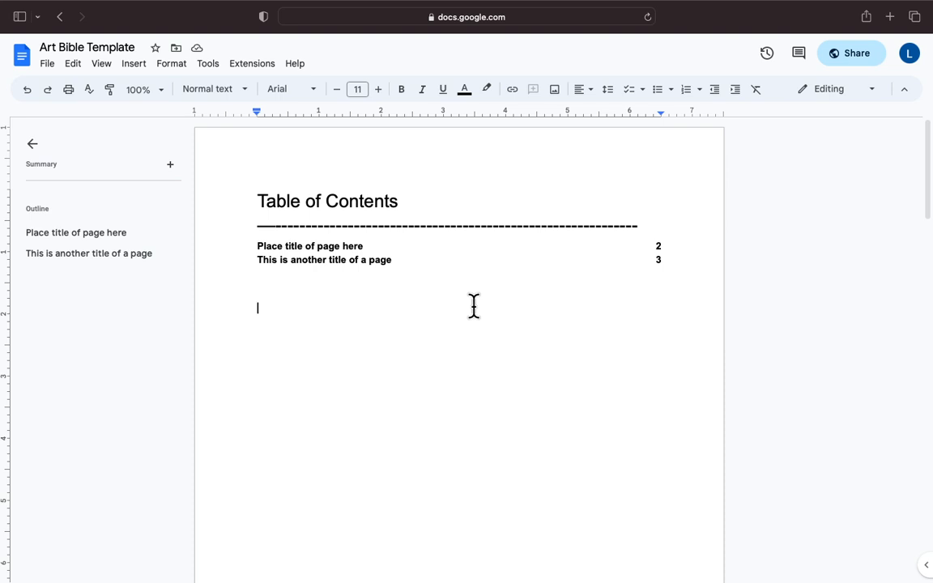
mouse_move(47, 63)
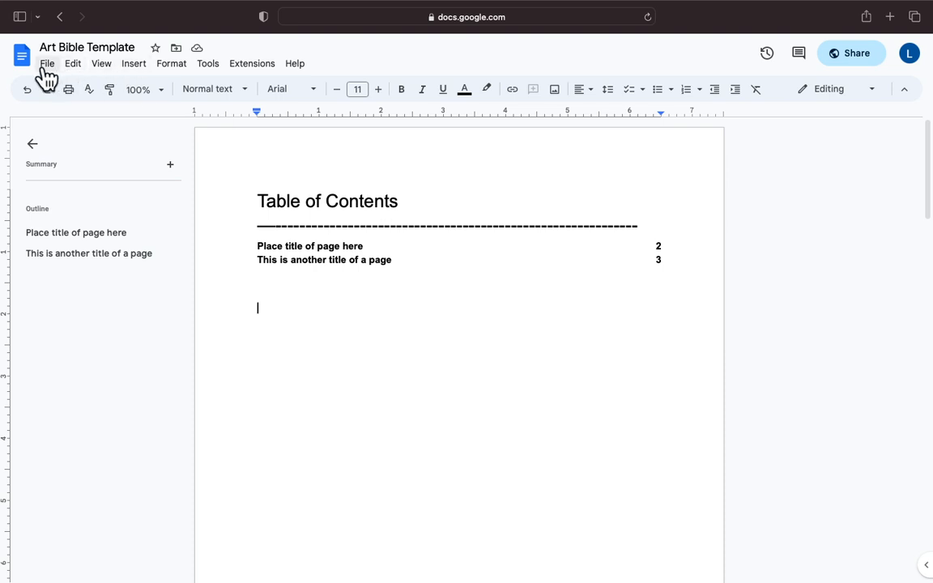
mouse_move(75, 105)
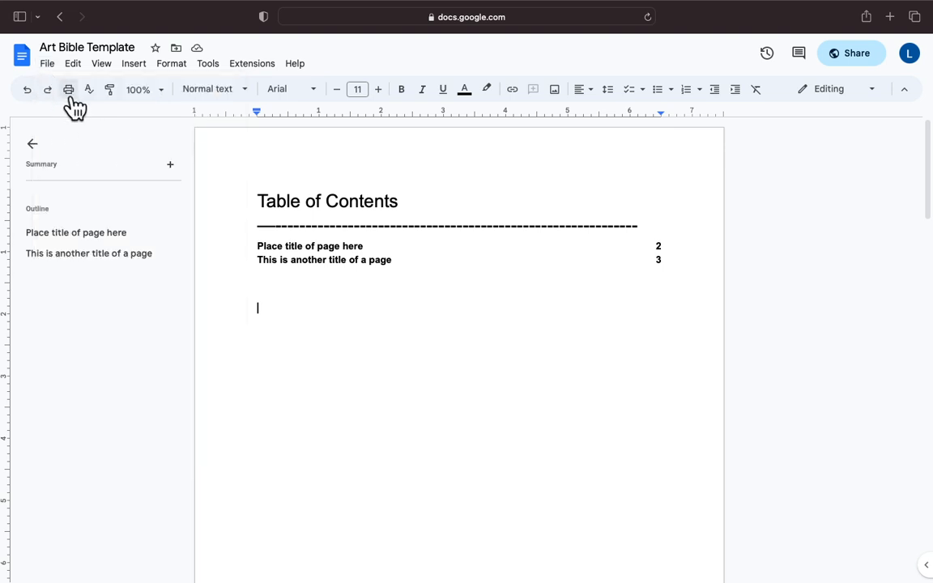
mouse_move(521, 307)
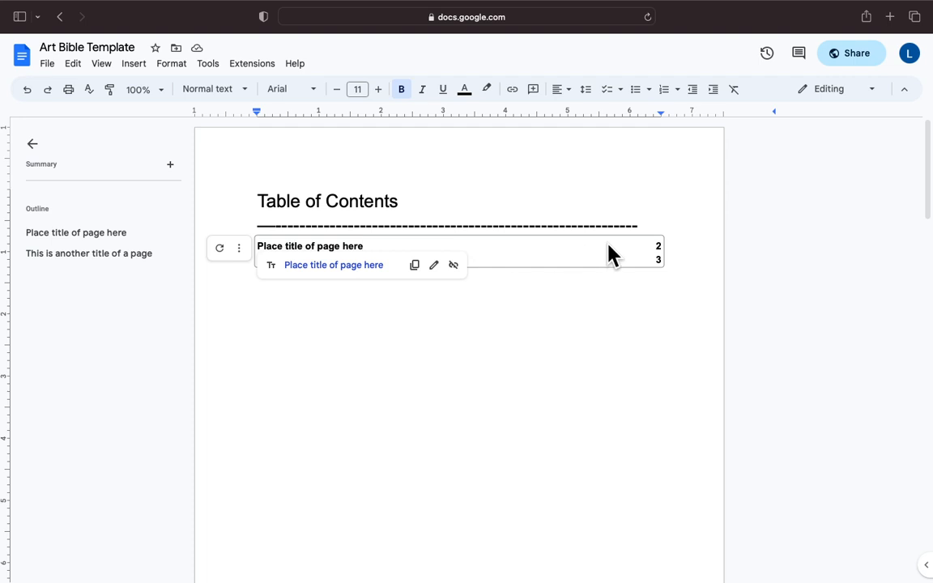
mouse_move(531, 284)
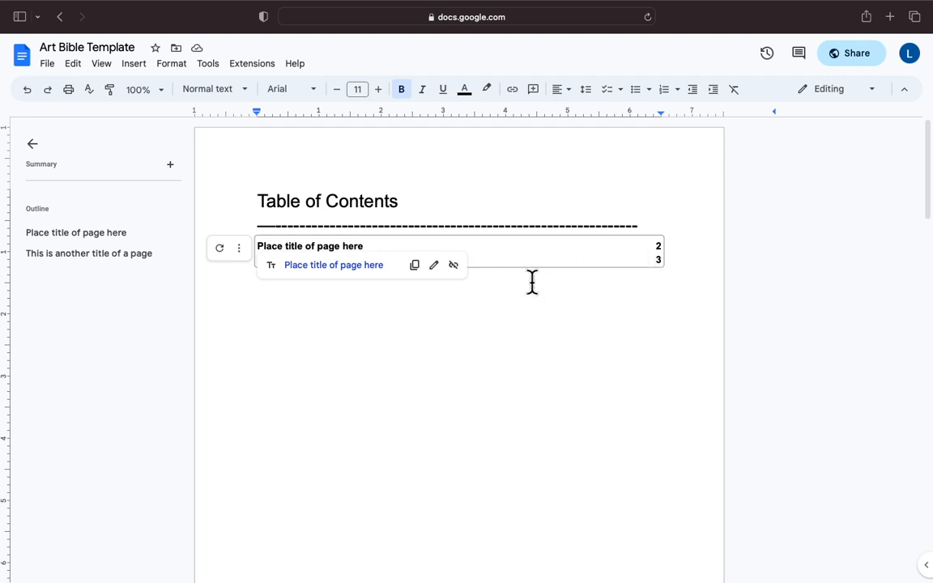
mouse_move(549, 353)
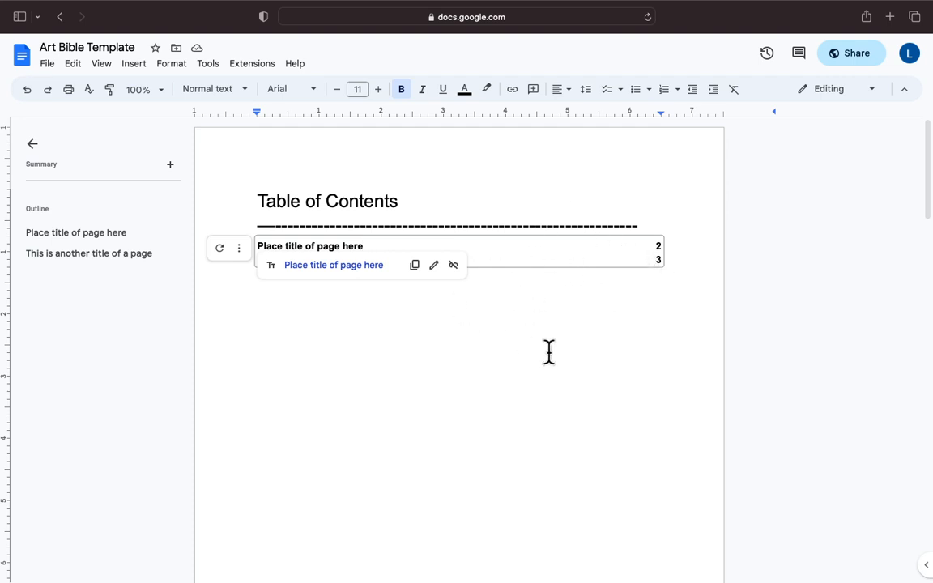